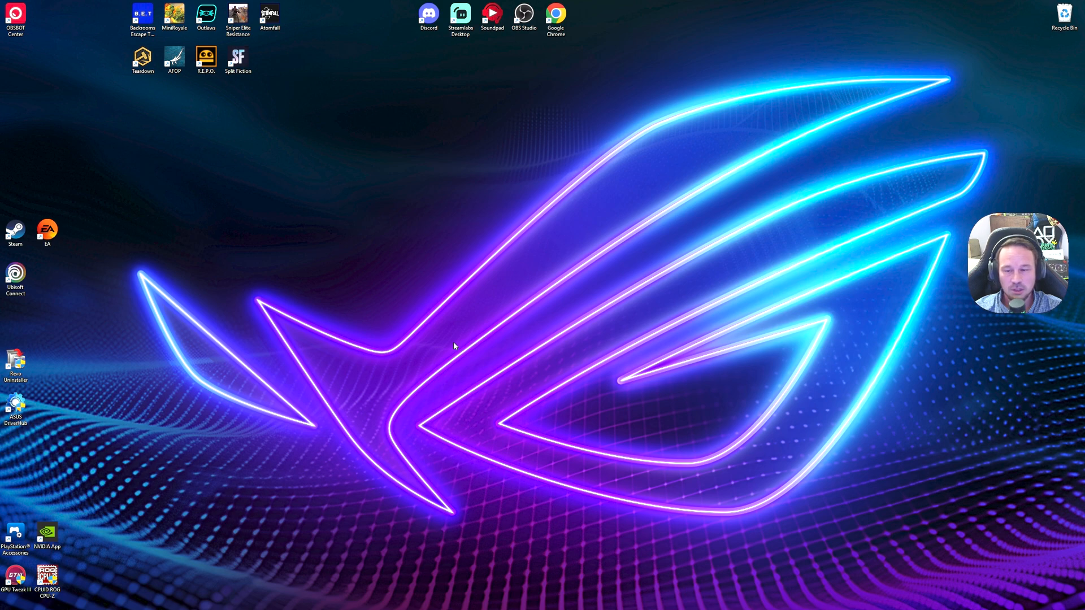
mouse_move(533, 261)
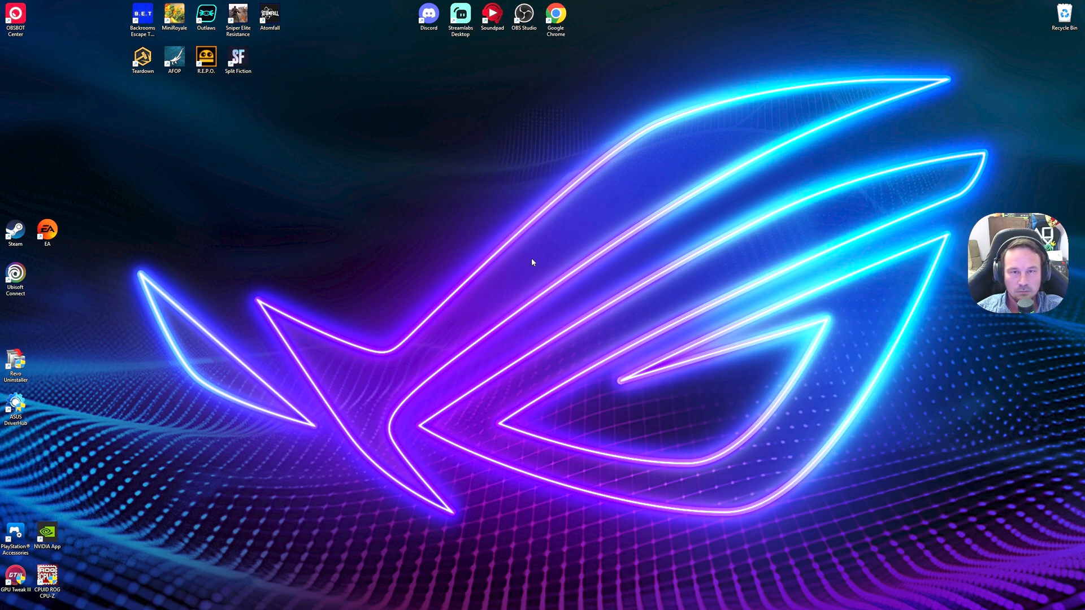
mouse_move(71, 350)
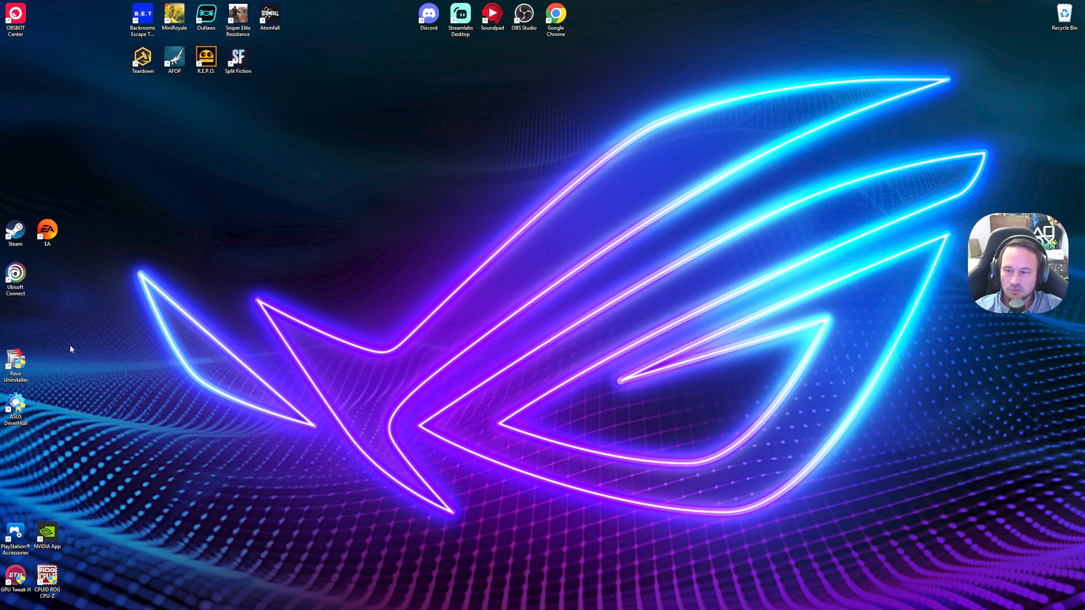
- Launch Revo Uninstaller and uninstall NVIDIA Graphics Driver 572.83, keeping the restore point checked
double_click(15, 360)
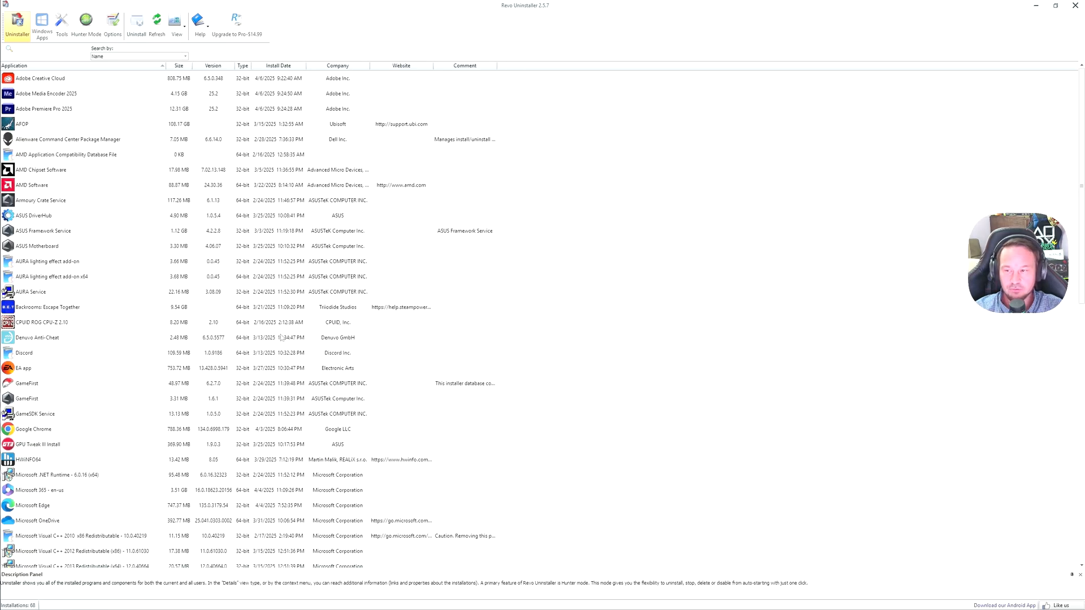
scroll("down", 3)
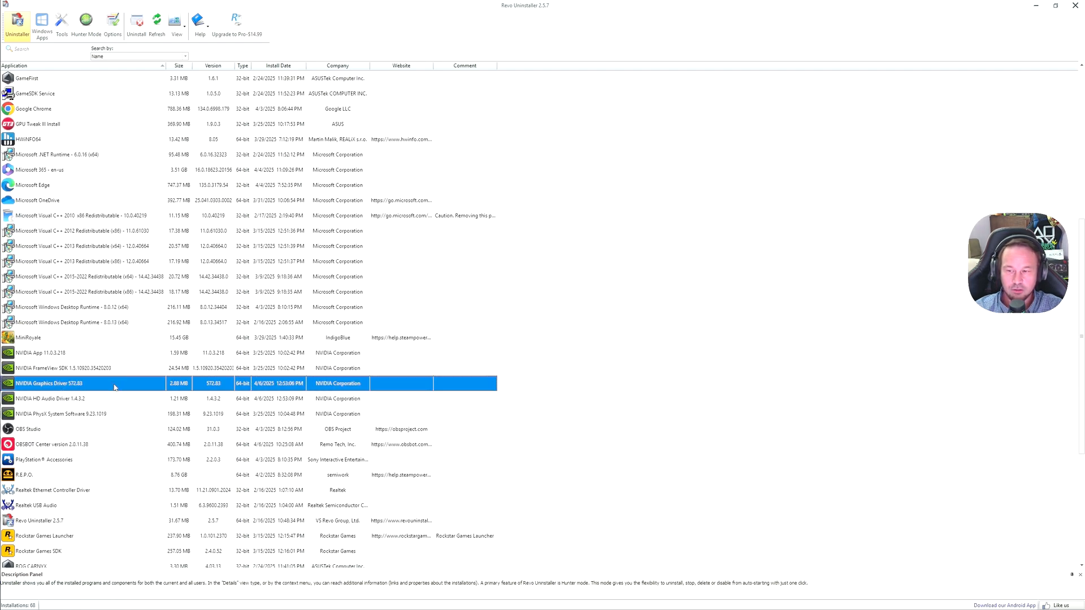
right_click(114, 383)
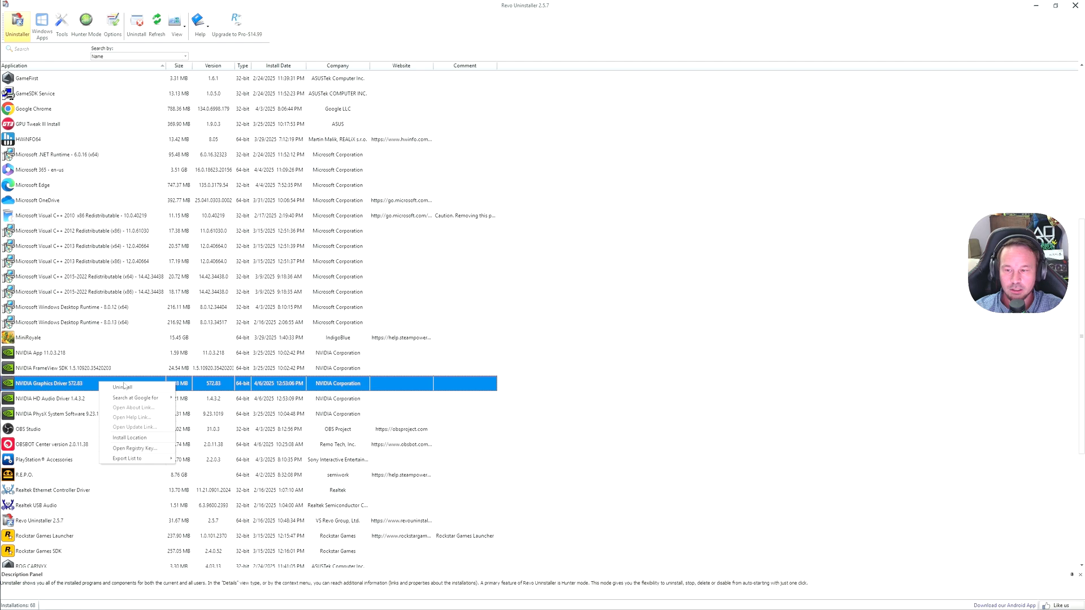
left_click(123, 387)
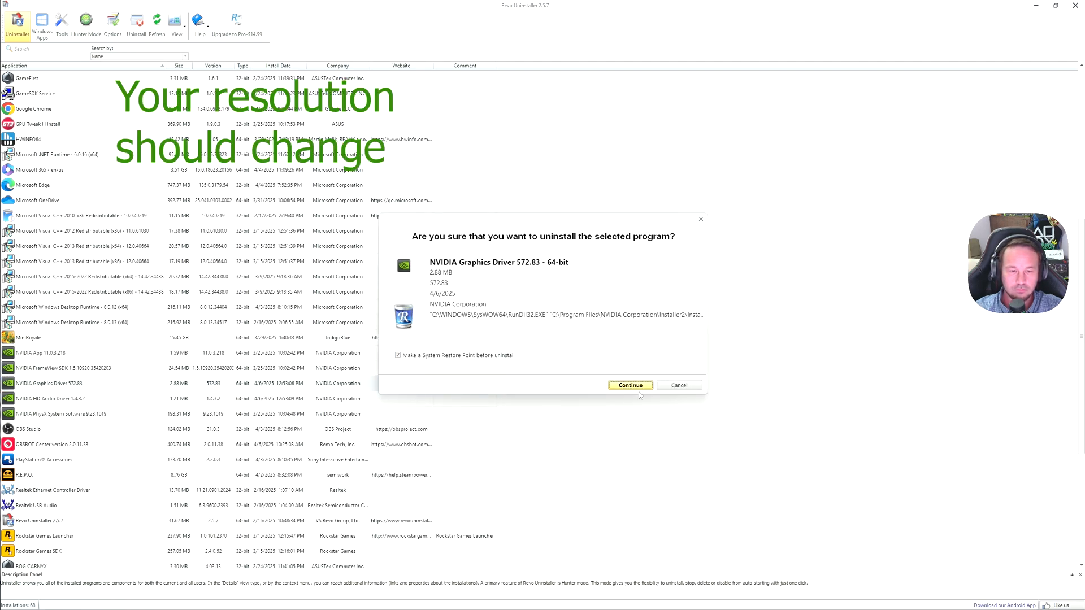
left_click(629, 385)
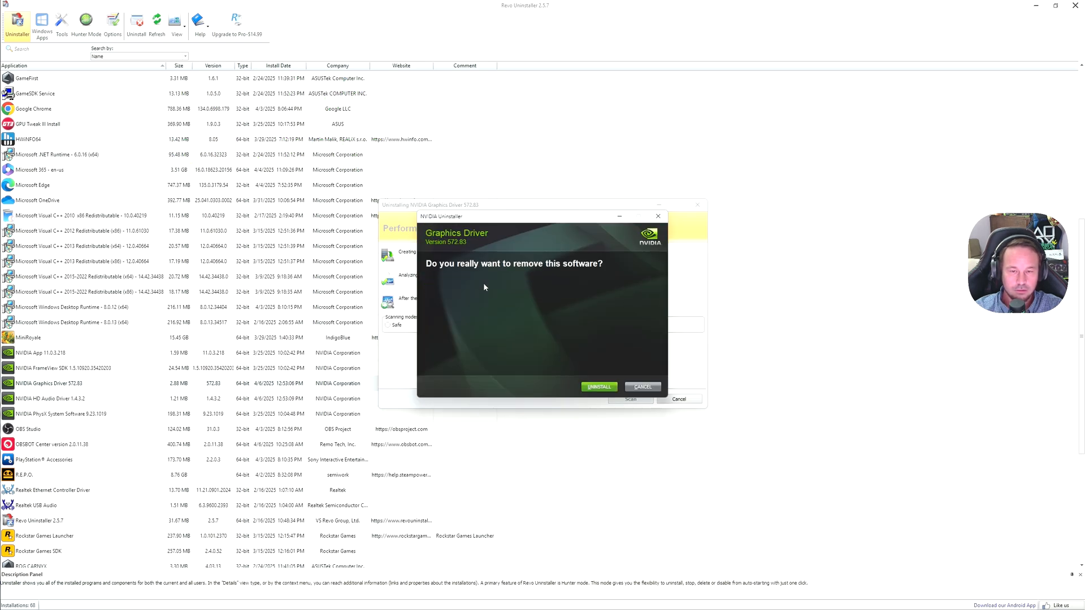
mouse_move(577, 285)
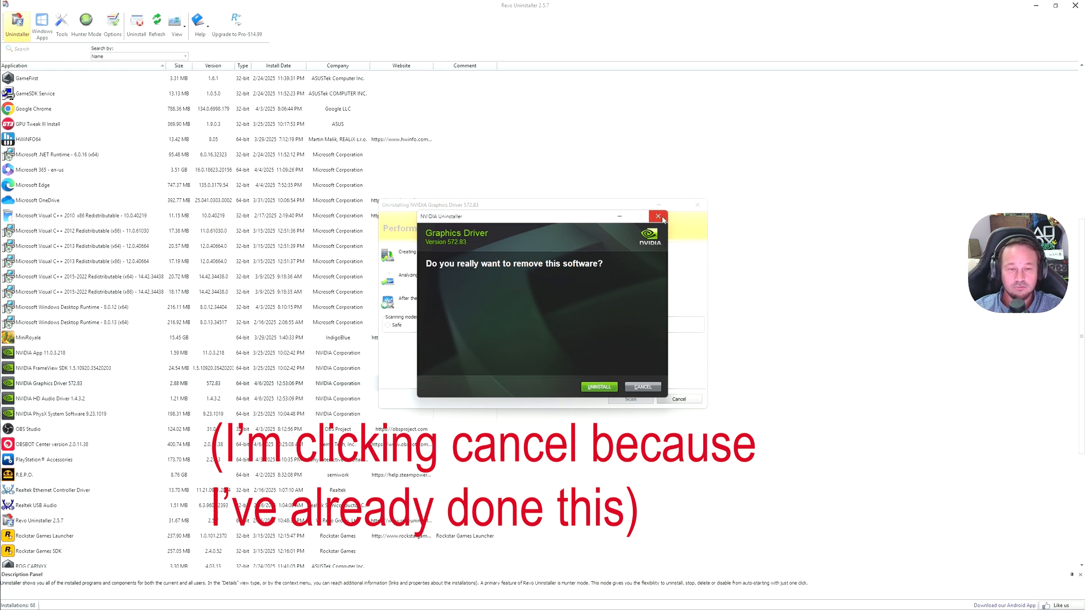
mouse_move(657, 216)
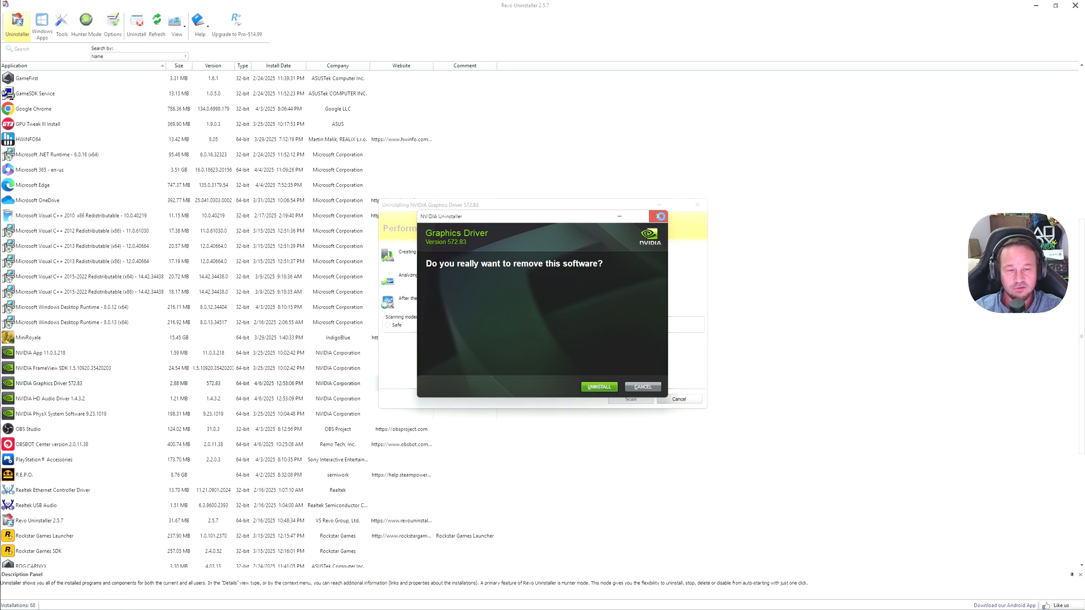
- Cancel NVIDIA's prompt, run the advanced leftover scan, select all registry items and close the wizard
left_click(599, 386)
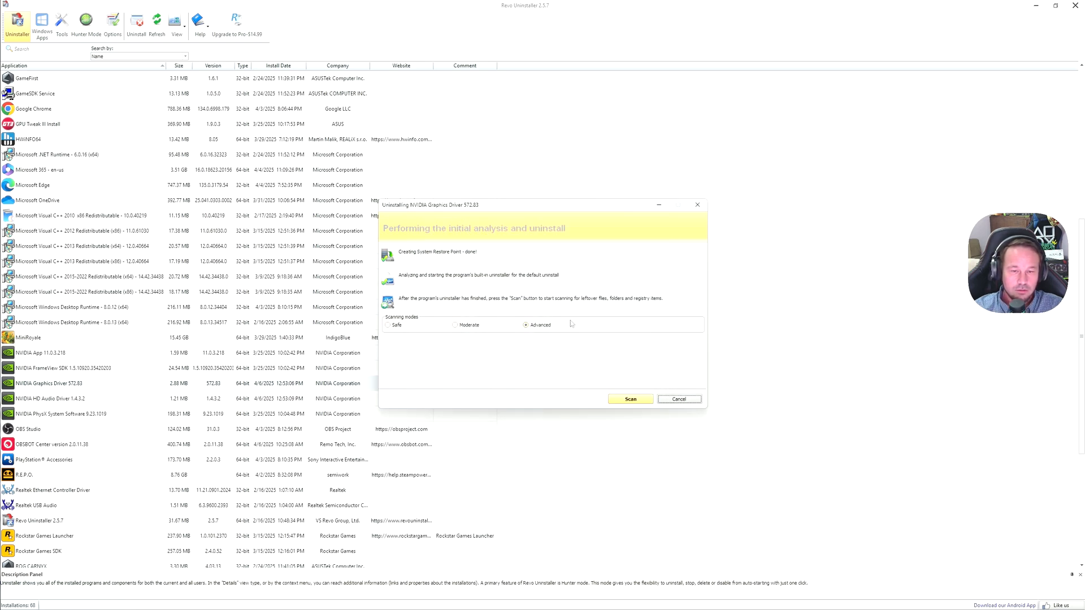
mouse_move(529, 329)
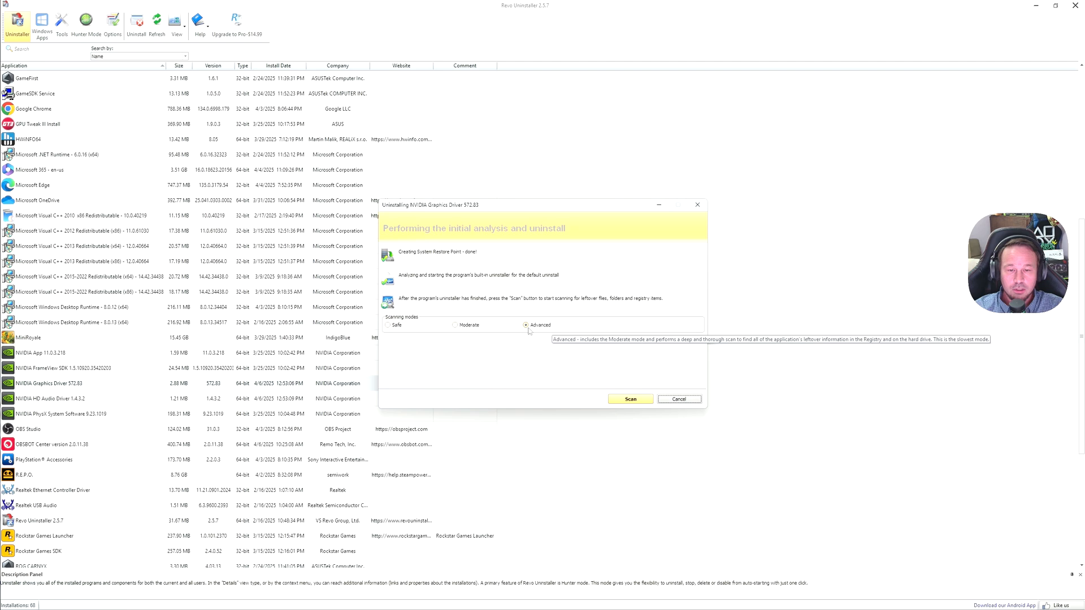
left_click(629, 400)
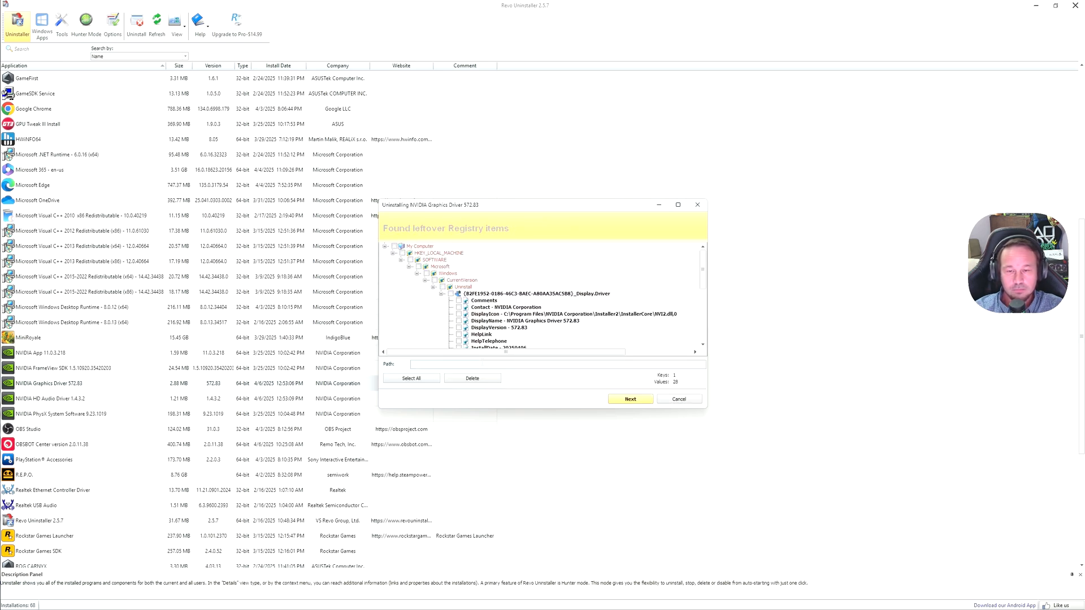
left_click(410, 378)
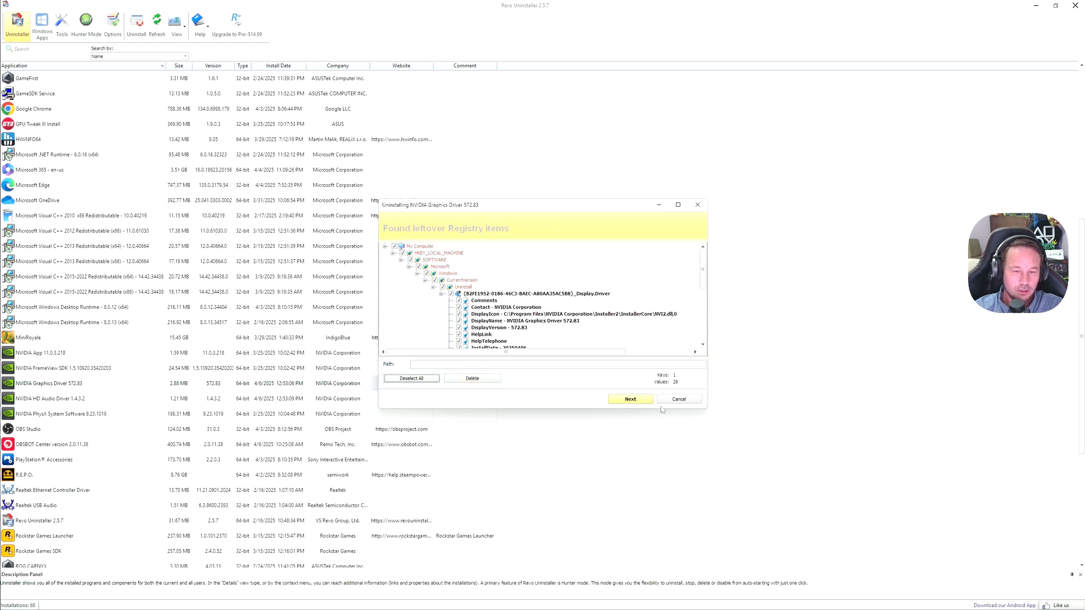
left_click(678, 398)
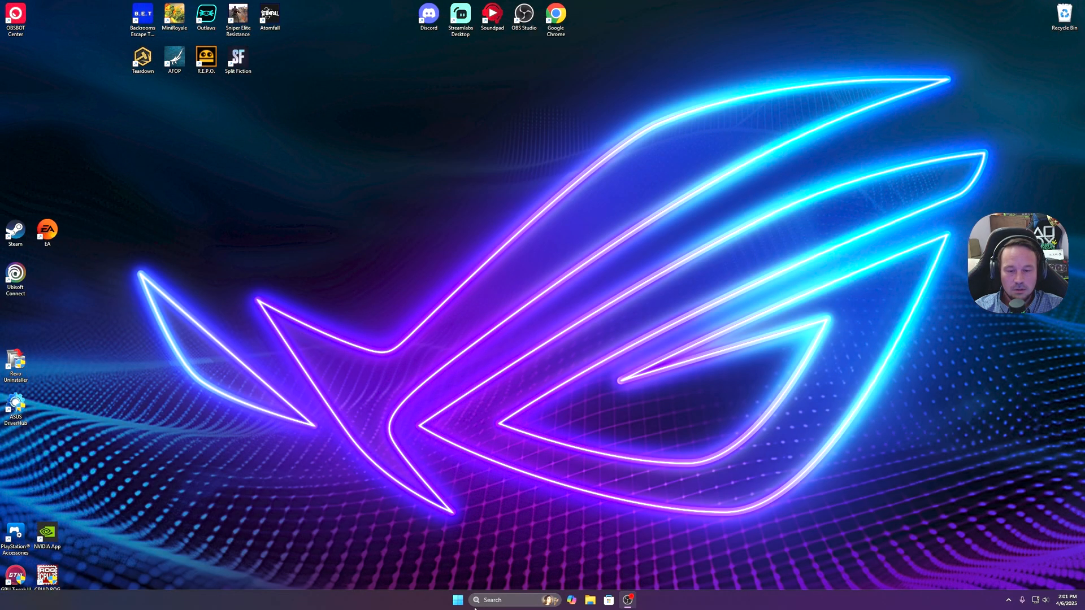
left_click(457, 600)
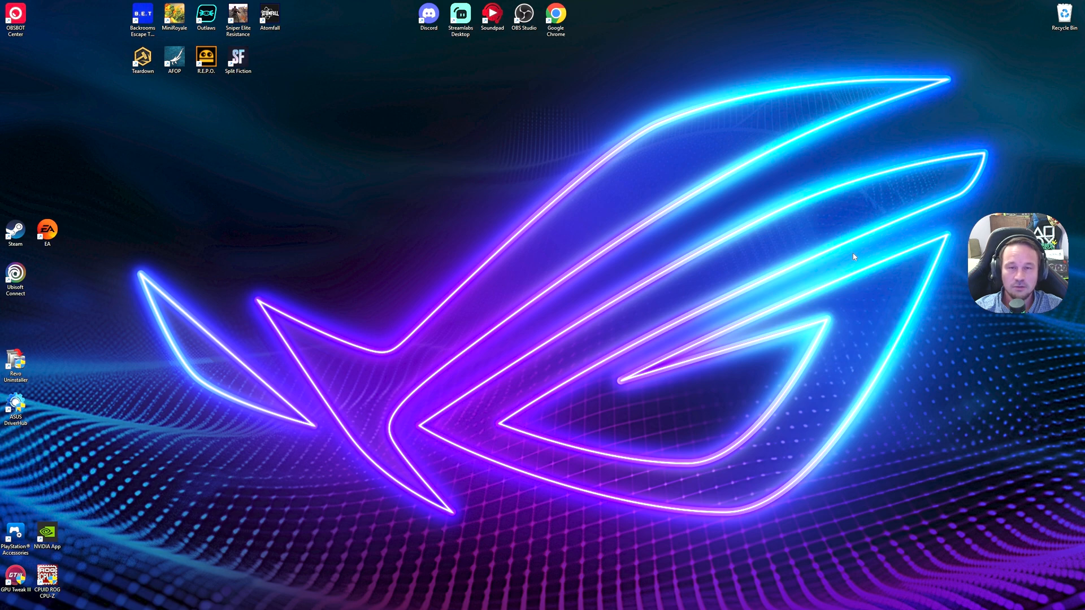
mouse_move(512, 273)
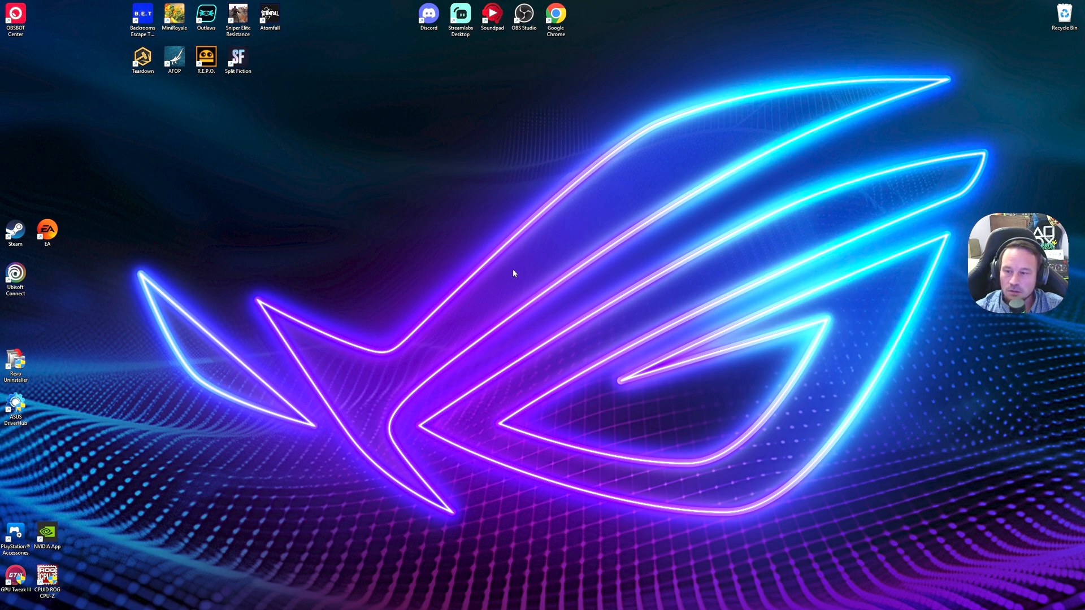
mouse_move(151, 250)
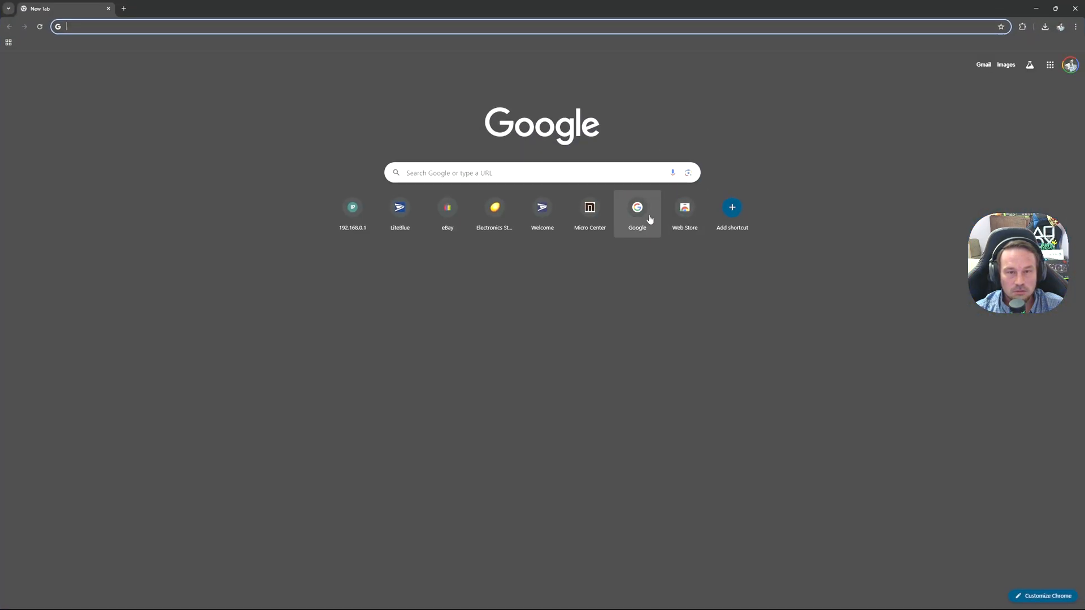
- Rerun the earlier NVIDIA driver search and open the 'Download The Official NVIDIA Drivers' result
left_click(542, 173)
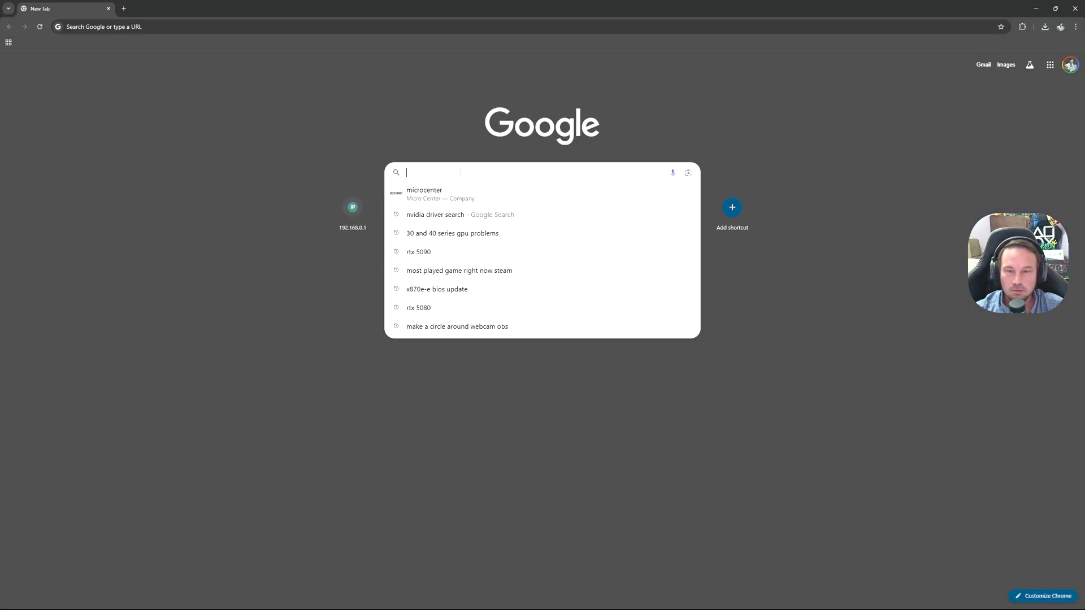
mouse_move(474, 217)
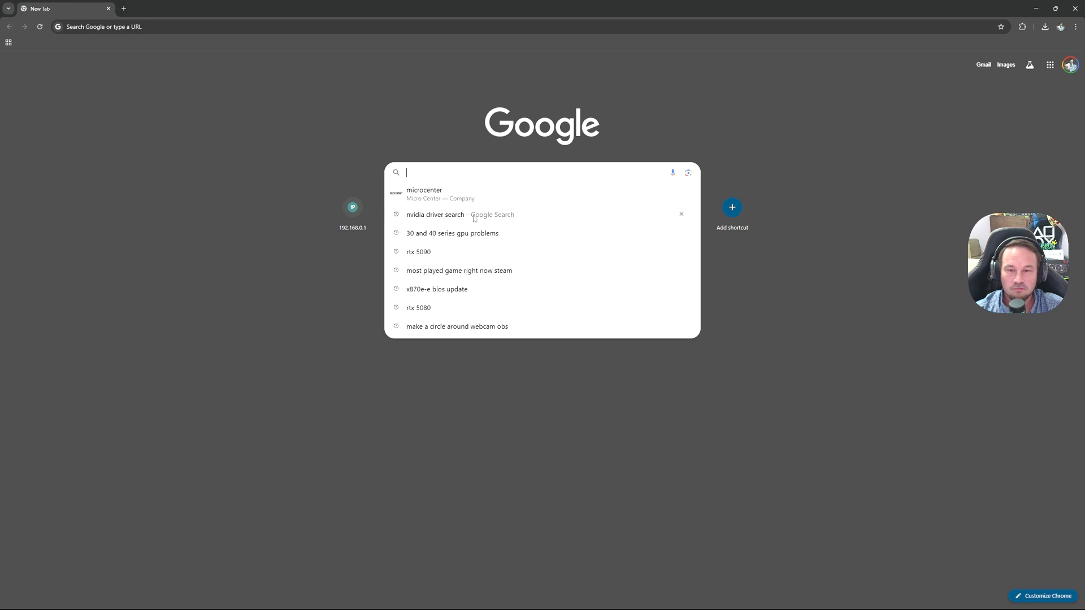
left_click(435, 214)
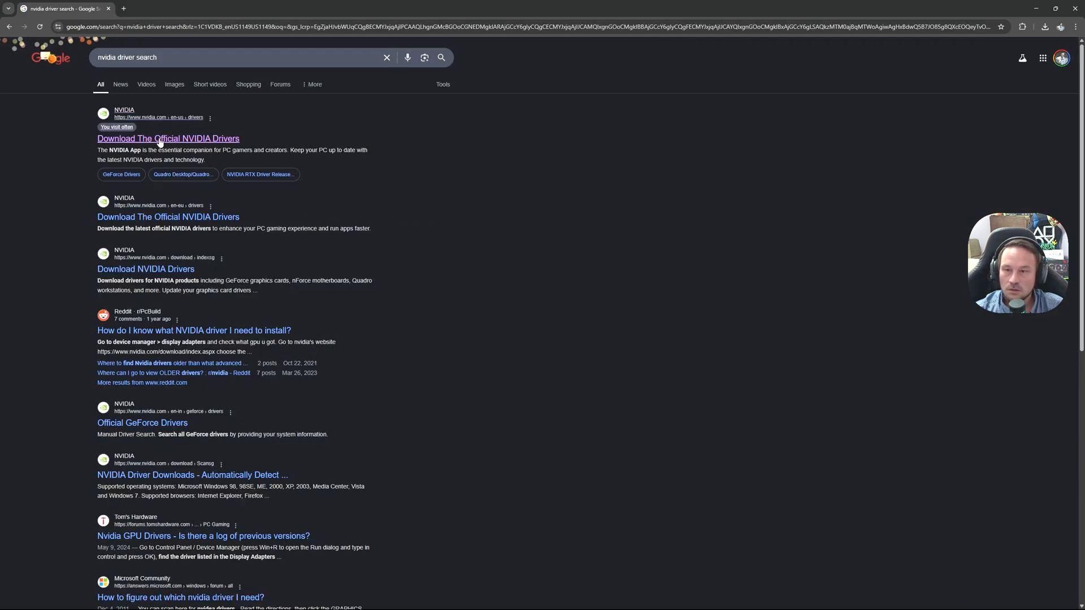
mouse_move(167, 139)
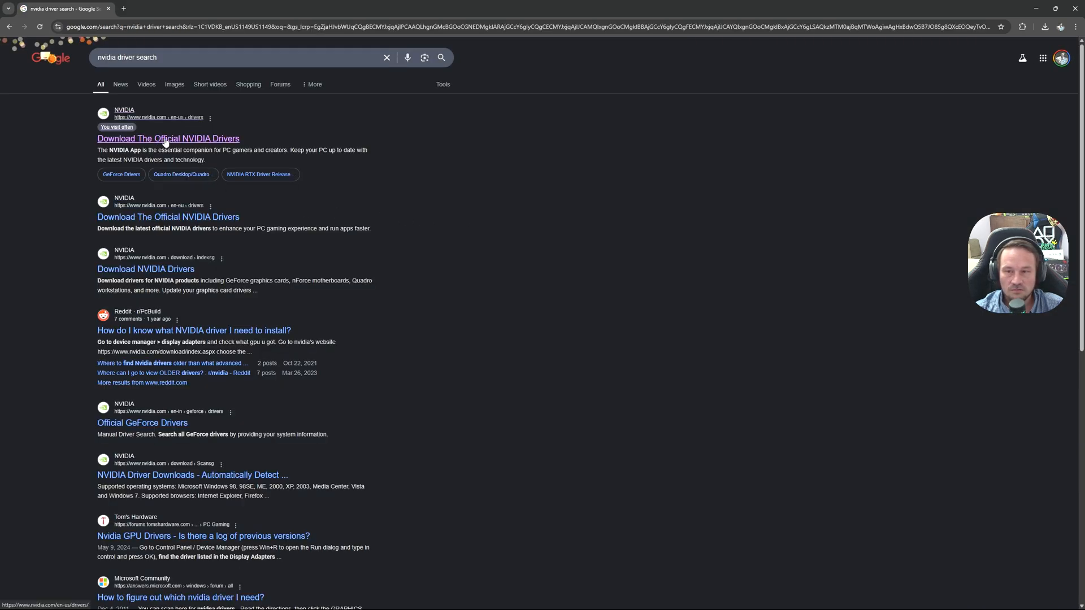
left_click(167, 138)
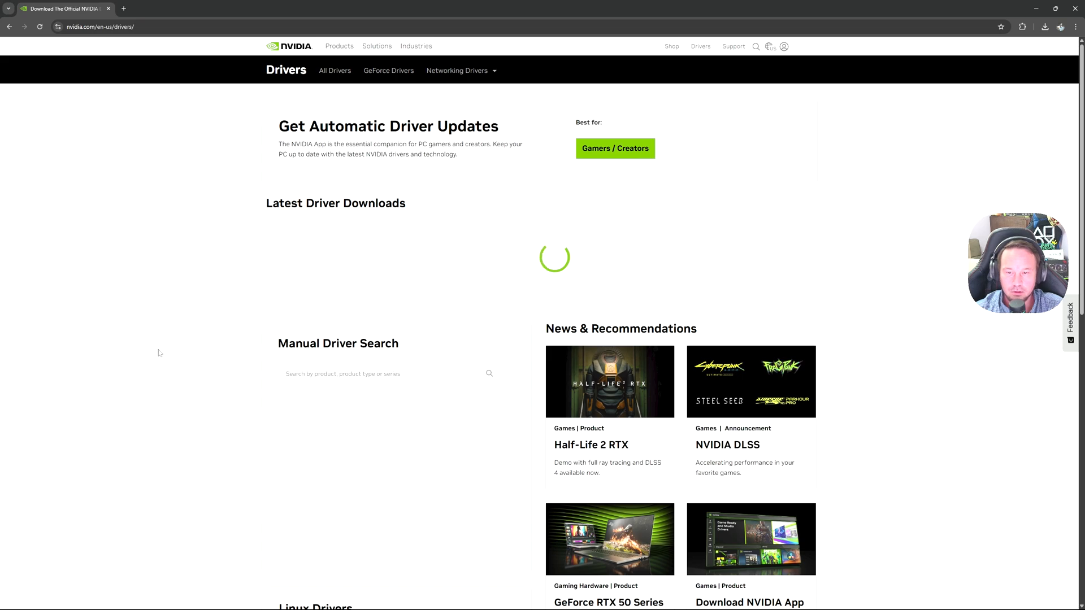
- Search drivers for GeForce, RTX 50 Series, GeForce RTX 5080 on Windows 11 and run Find
scroll("down", 3)
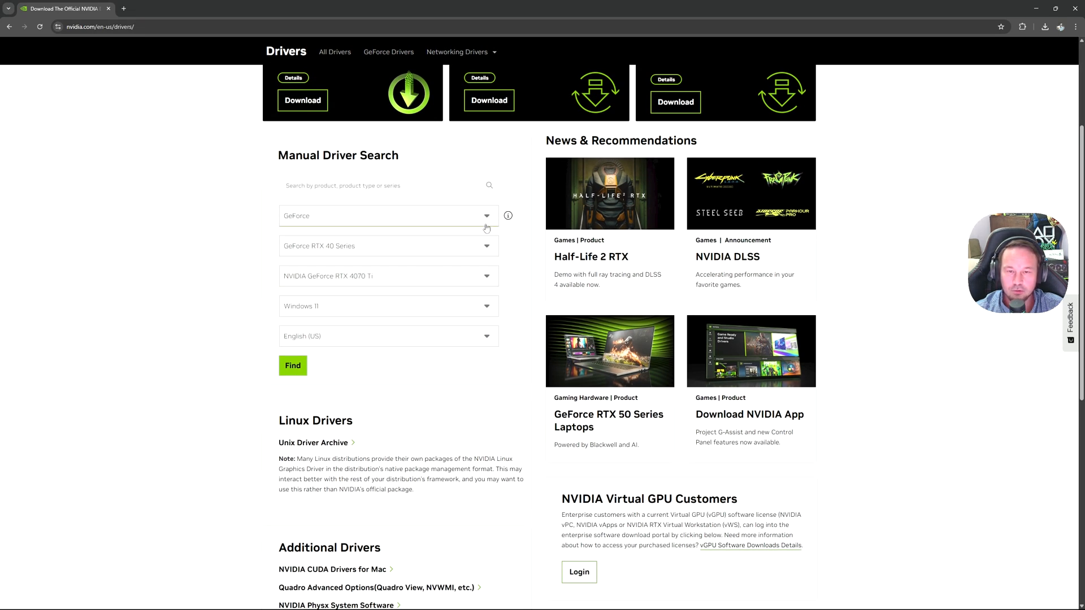
left_click(388, 215)
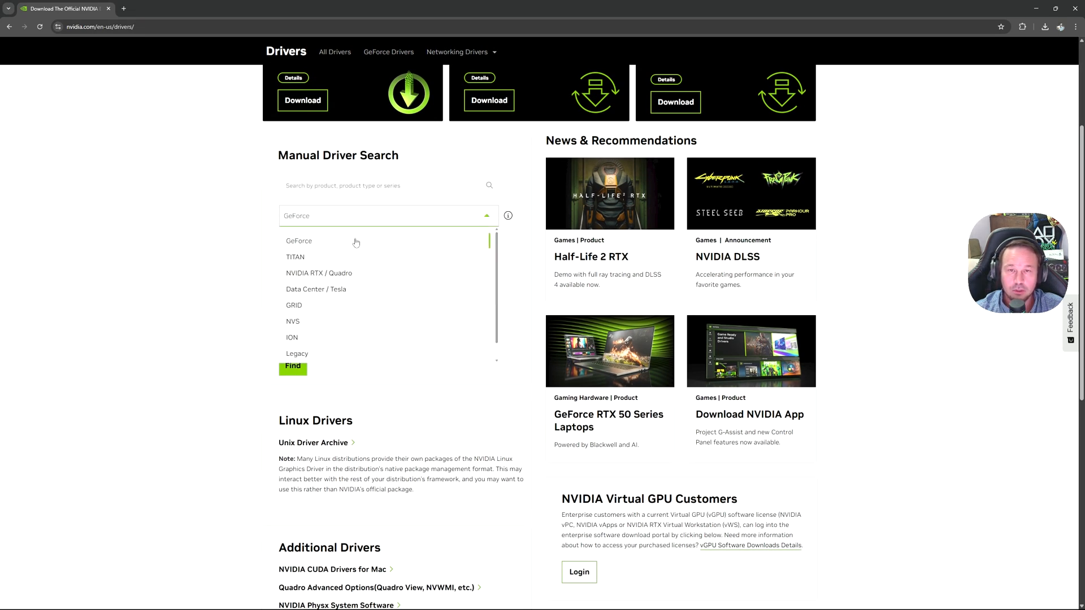
left_click(299, 240)
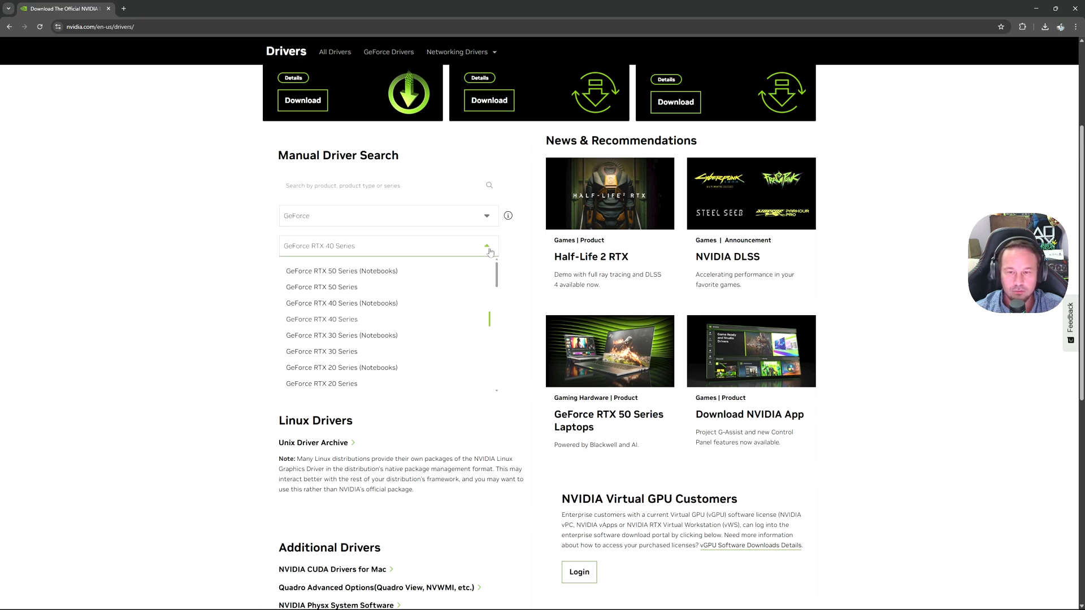
left_click(321, 288)
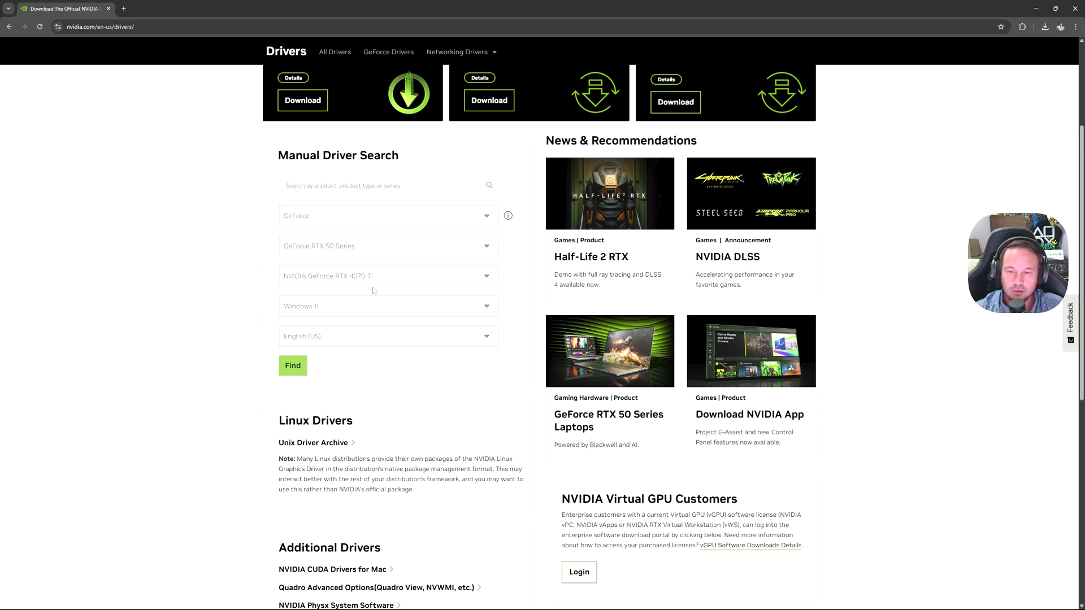
scroll("up", 3)
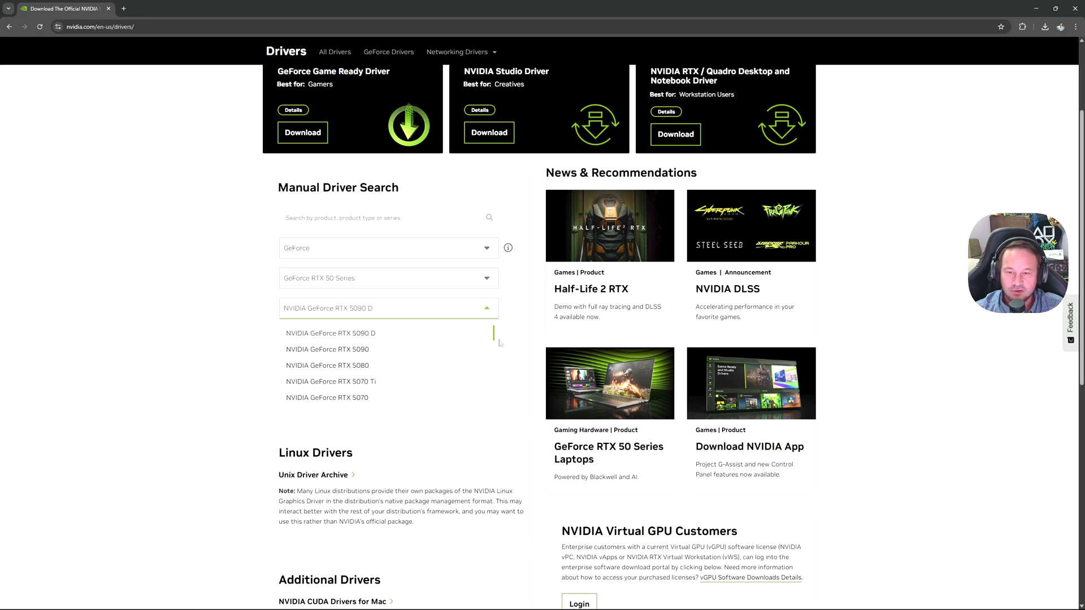
left_click(327, 365)
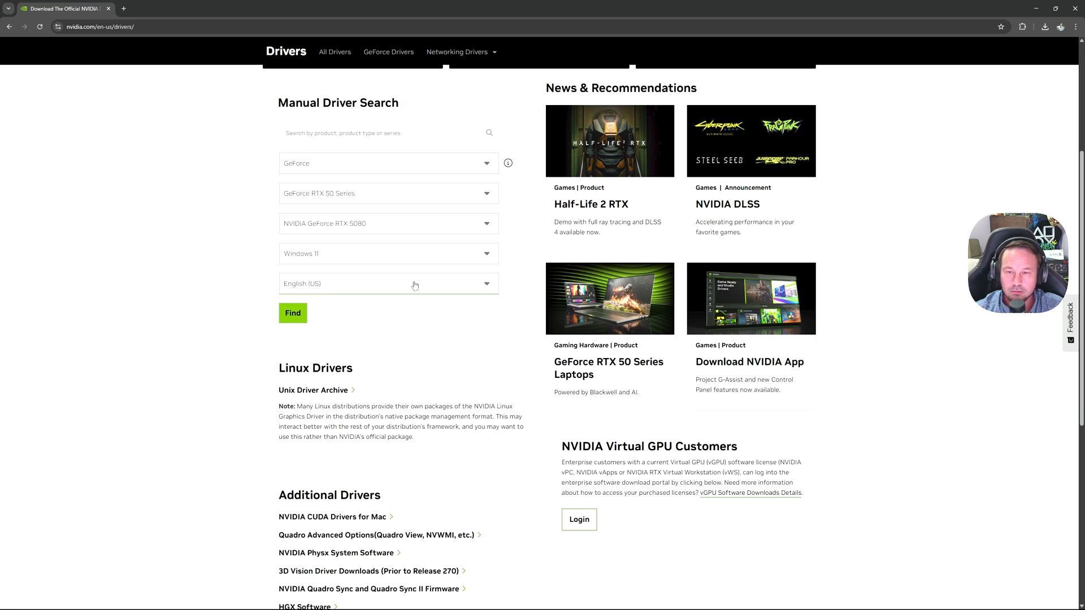
mouse_move(302, 305)
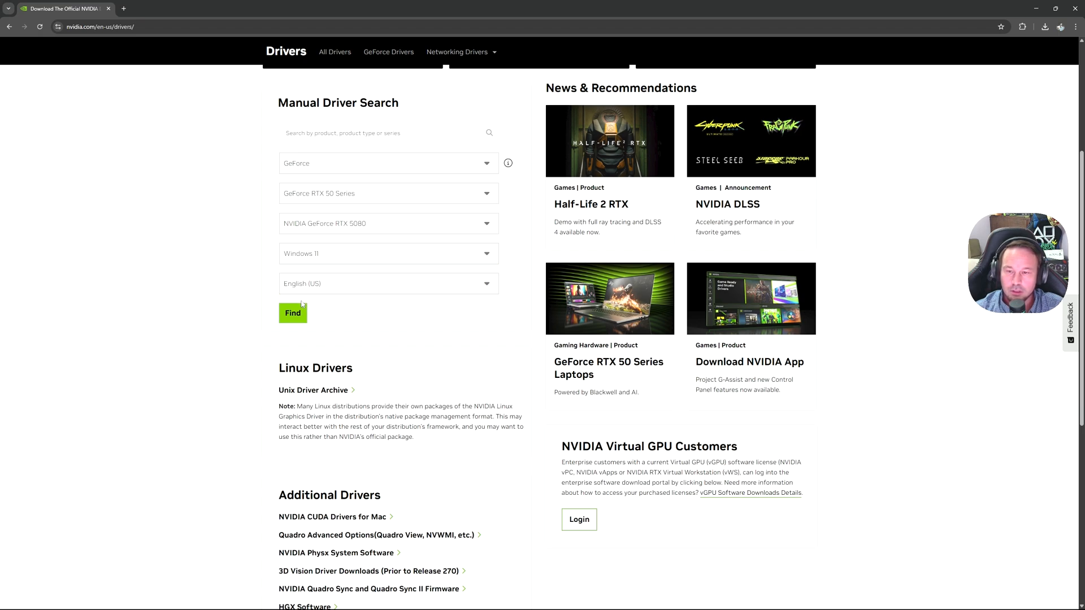
left_click(292, 312)
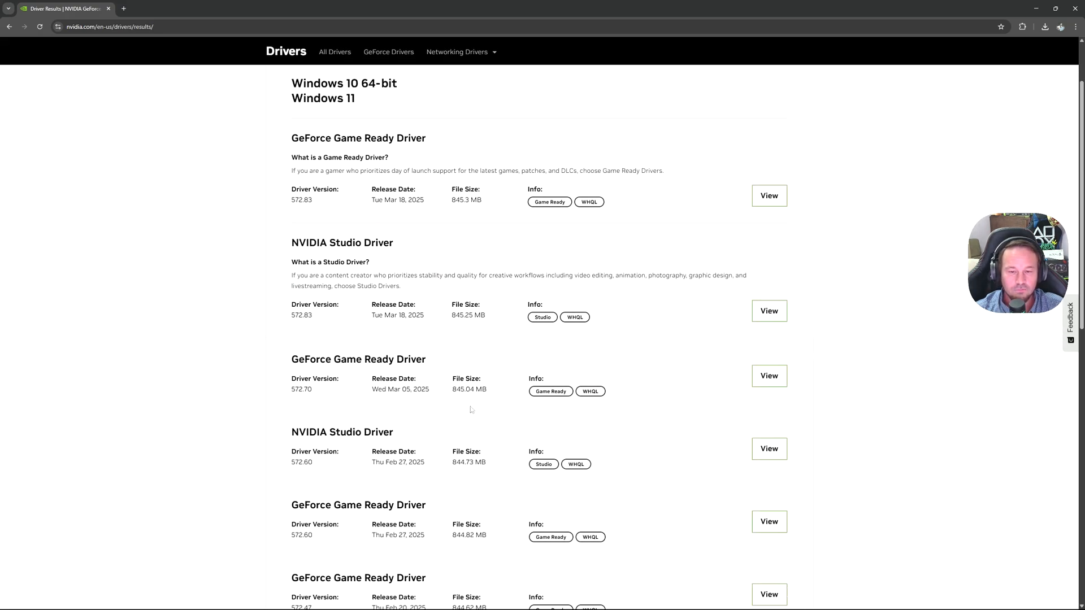
- Review the driver results list and open the GeForce Game Ready Driver 572.83 details
scroll("down", 3)
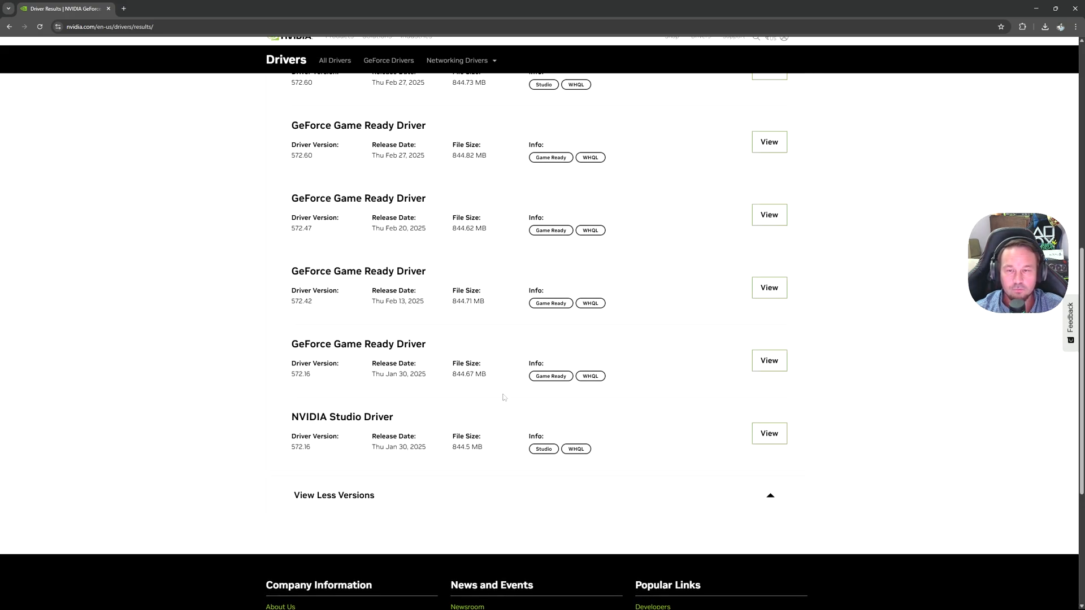
scroll("up", 3)
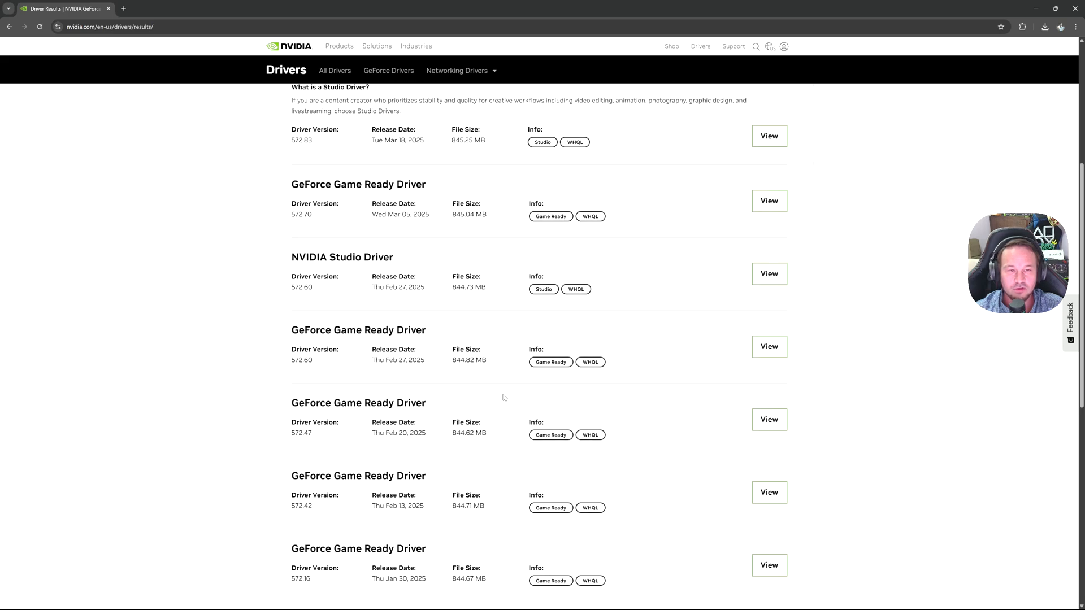
scroll("down", 3)
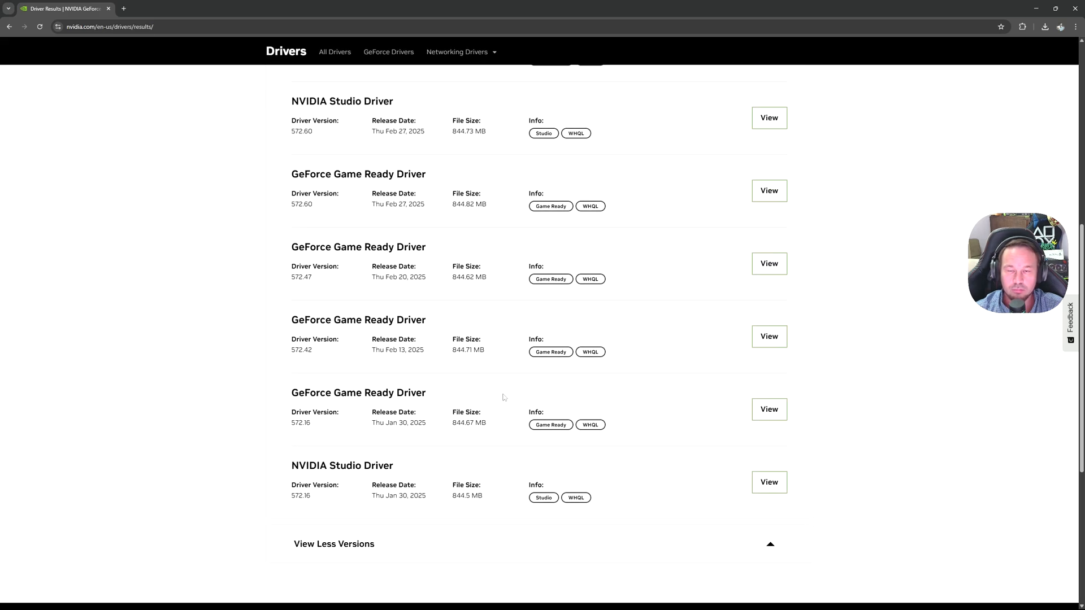
scroll("up", 3)
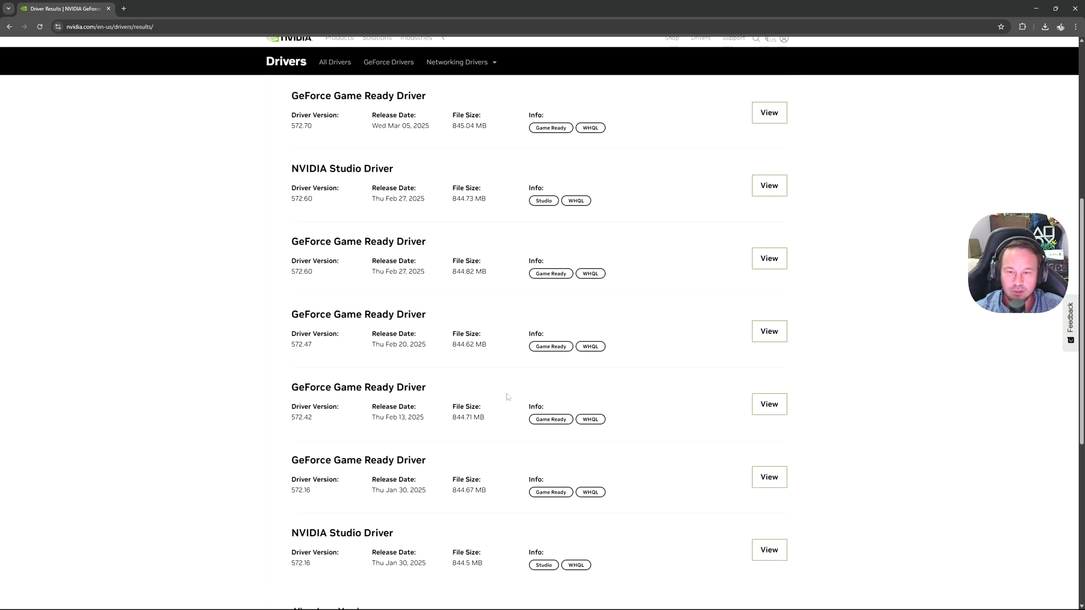
scroll("down", 3)
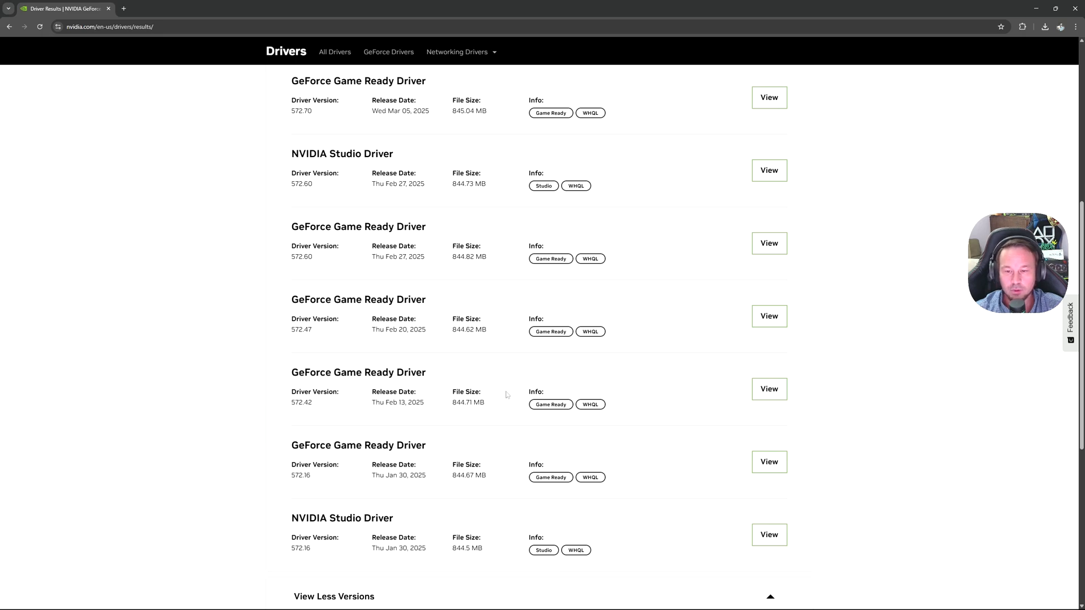
scroll("down", 3)
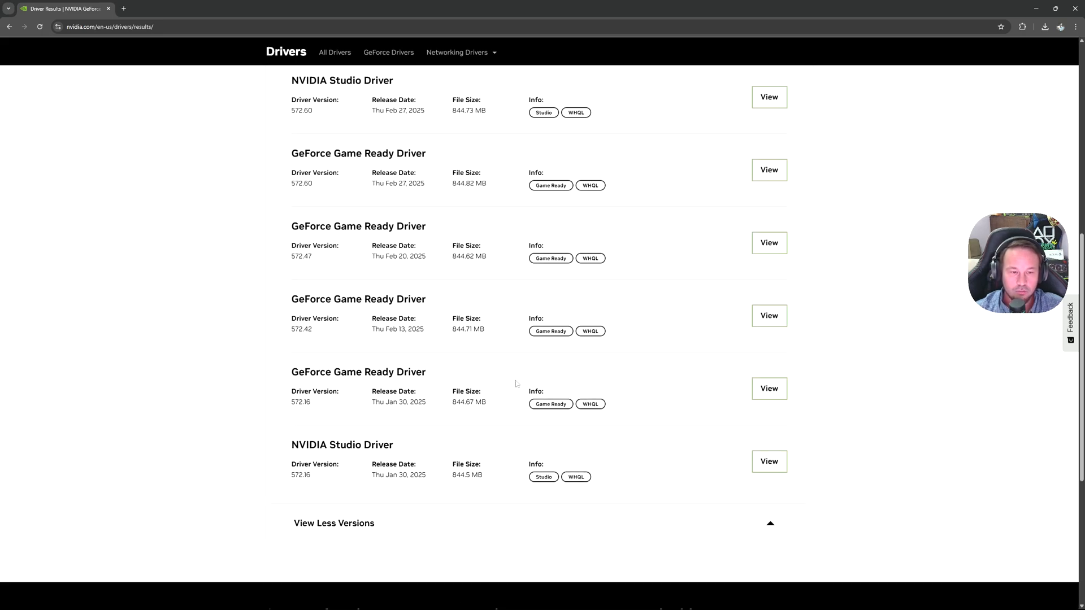
scroll("up", 3)
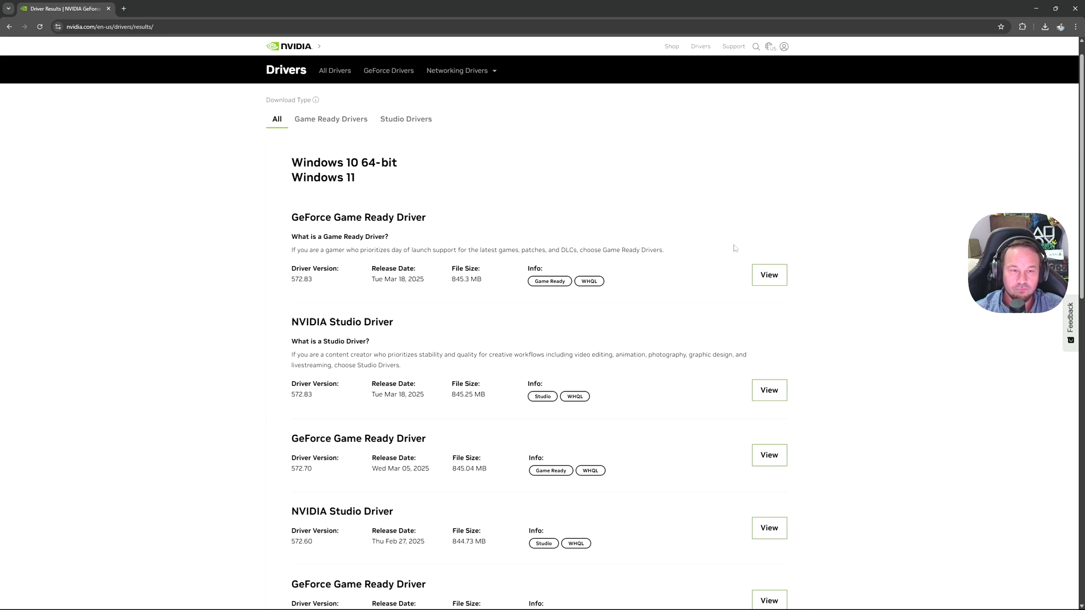
left_click(769, 275)
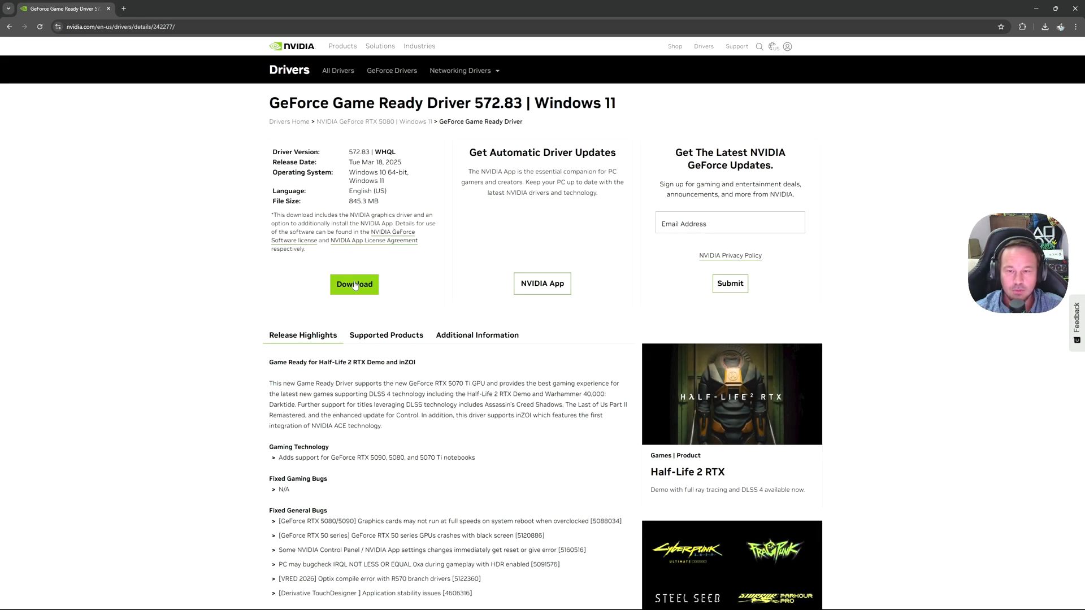
- Start the 572.83 Game Ready driver download, then close Chrome to return to the desktop
left_click(353, 284)
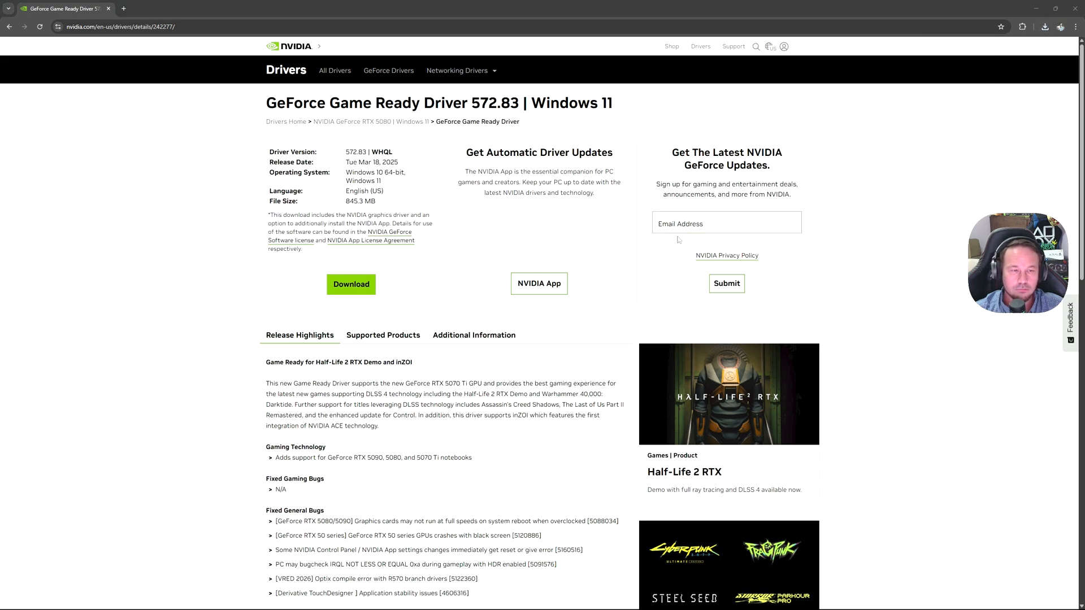
left_click(351, 284)
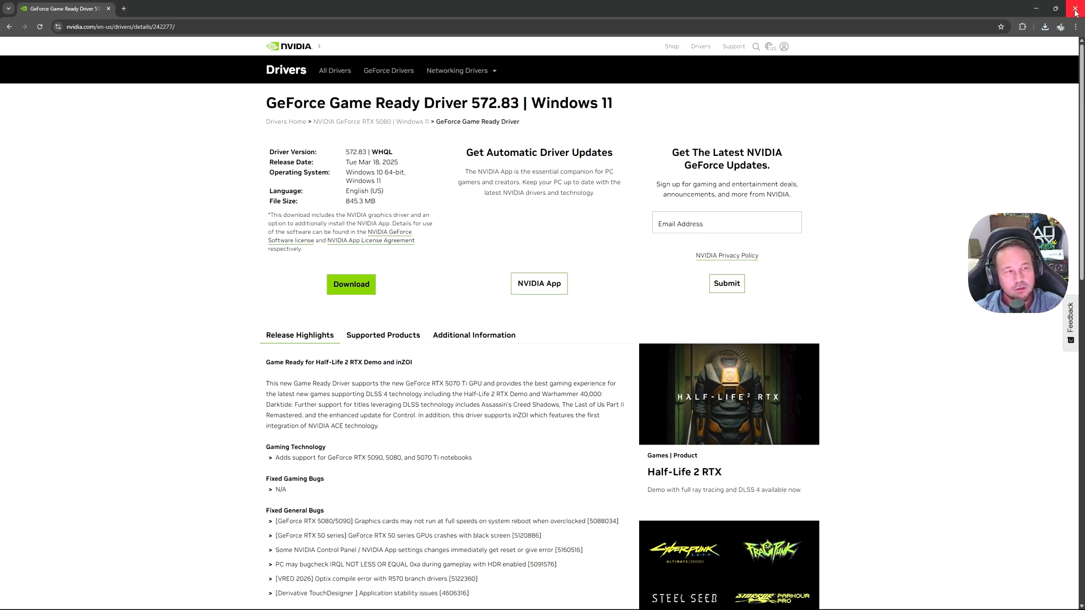
left_click(1075, 7)
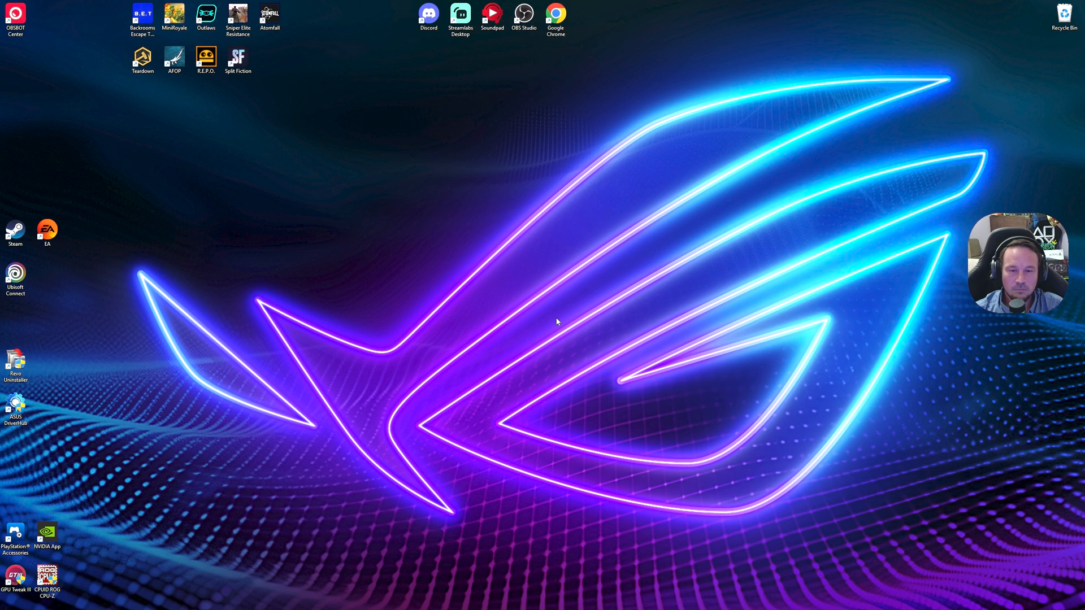